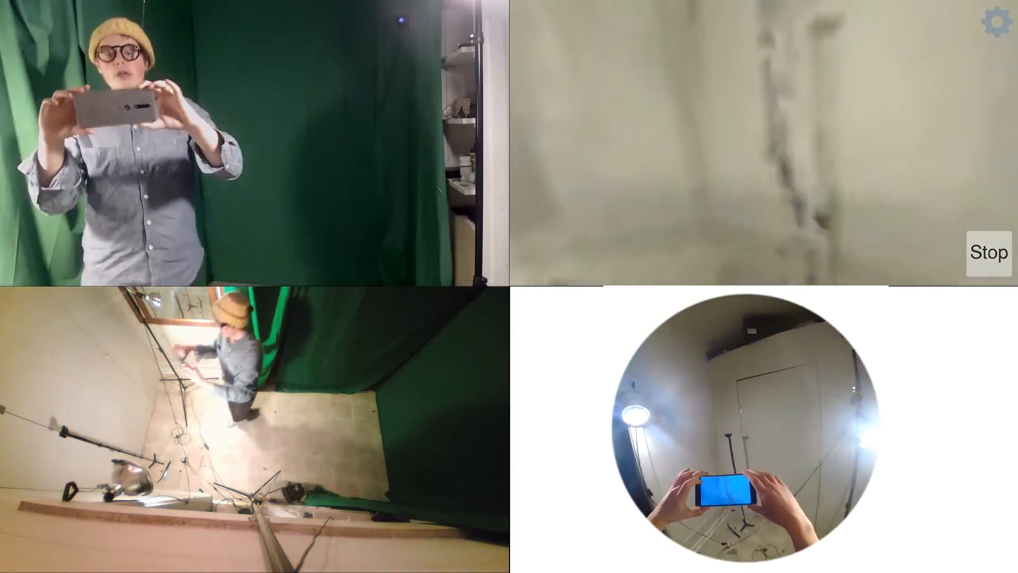
Stop the room scan, leaving the captured textured floor mesh on screen
click(989, 252)
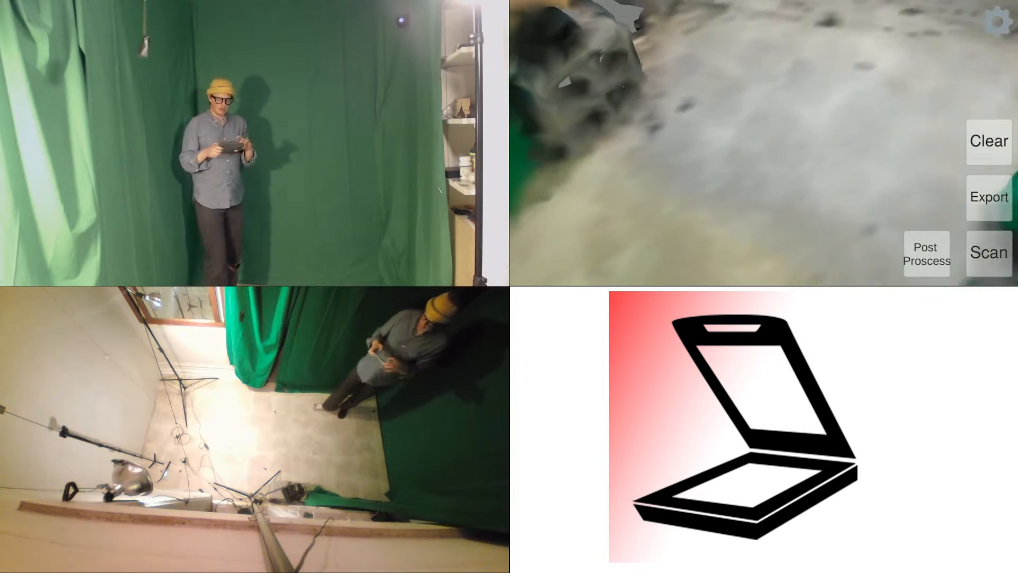
Bring up the Post Process panel with Extrude, Paint, Deform and Fill tools over the mesh
click(927, 254)
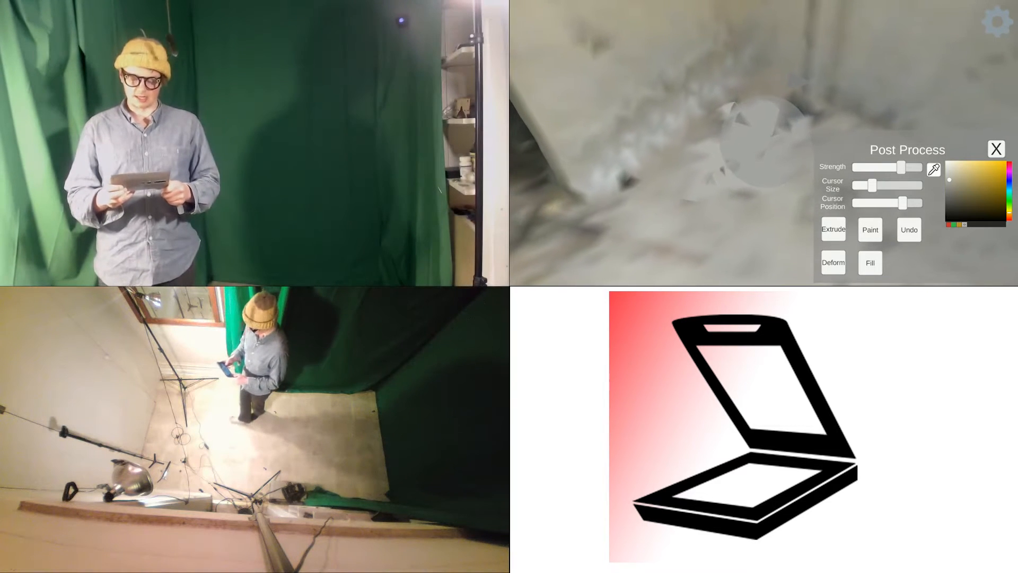
click(908, 229)
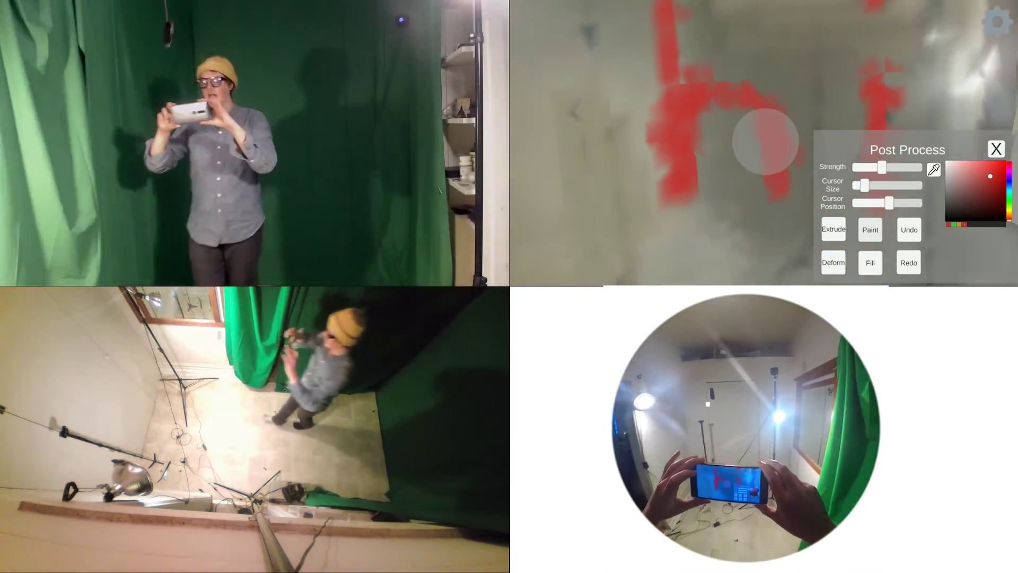
Close the post-process tools, leaving the red-painted room mesh on screen
click(996, 148)
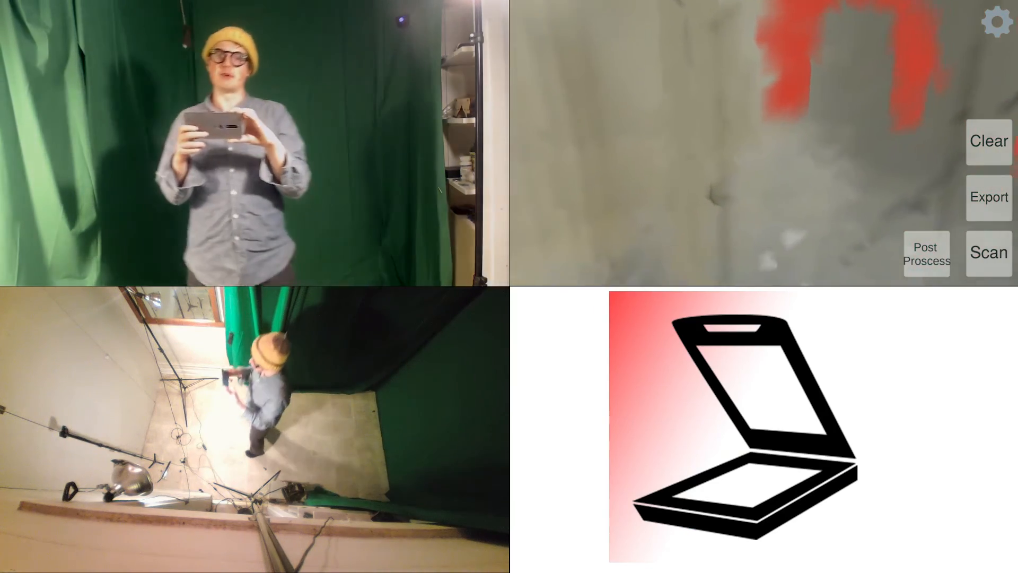